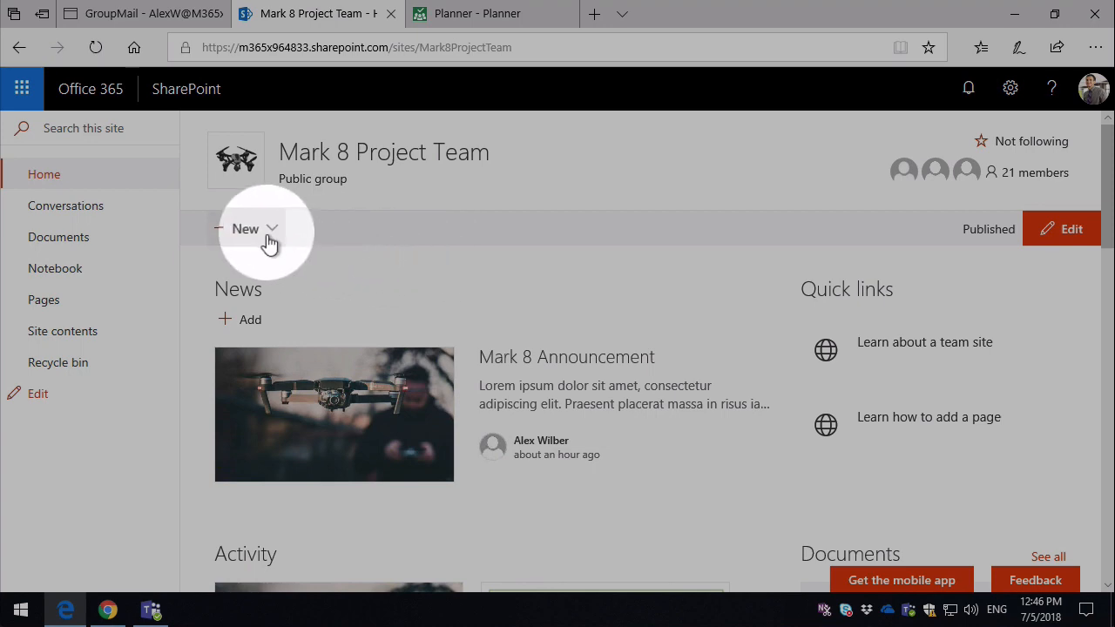
- Start a new plan from the Mark 8 Project Team site's New menu
left_click(244, 229)
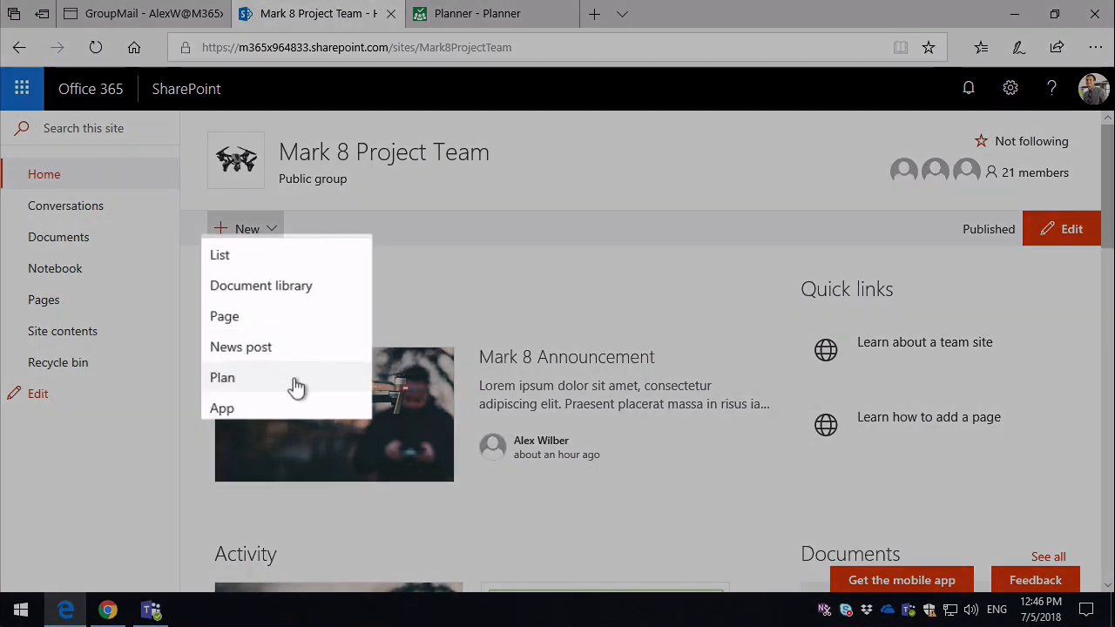
mouse_move(293, 387)
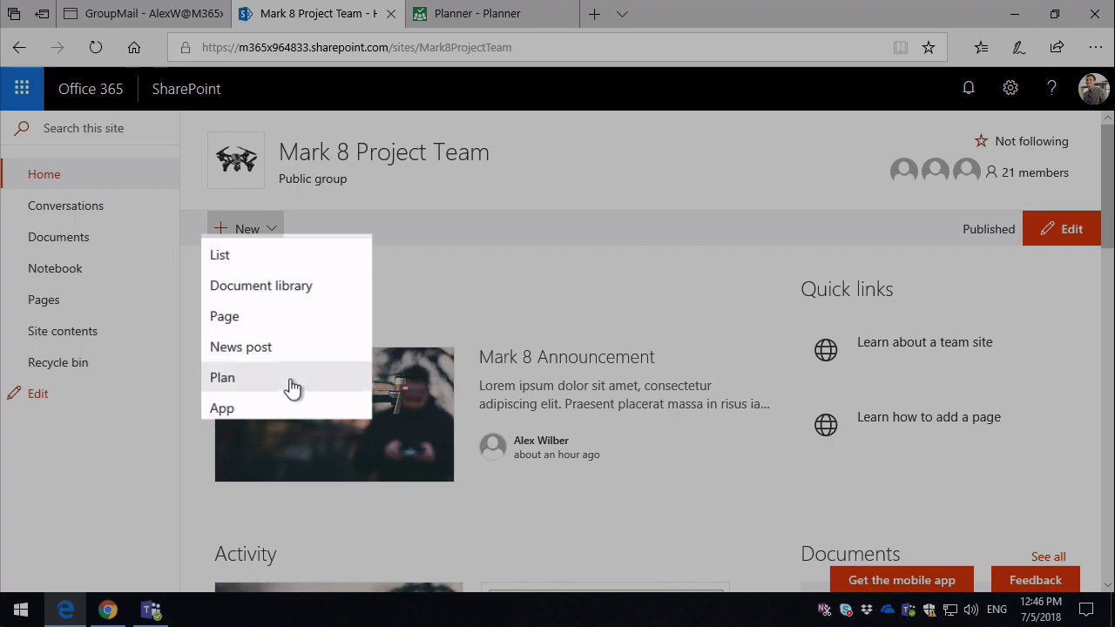
left_click(223, 377)
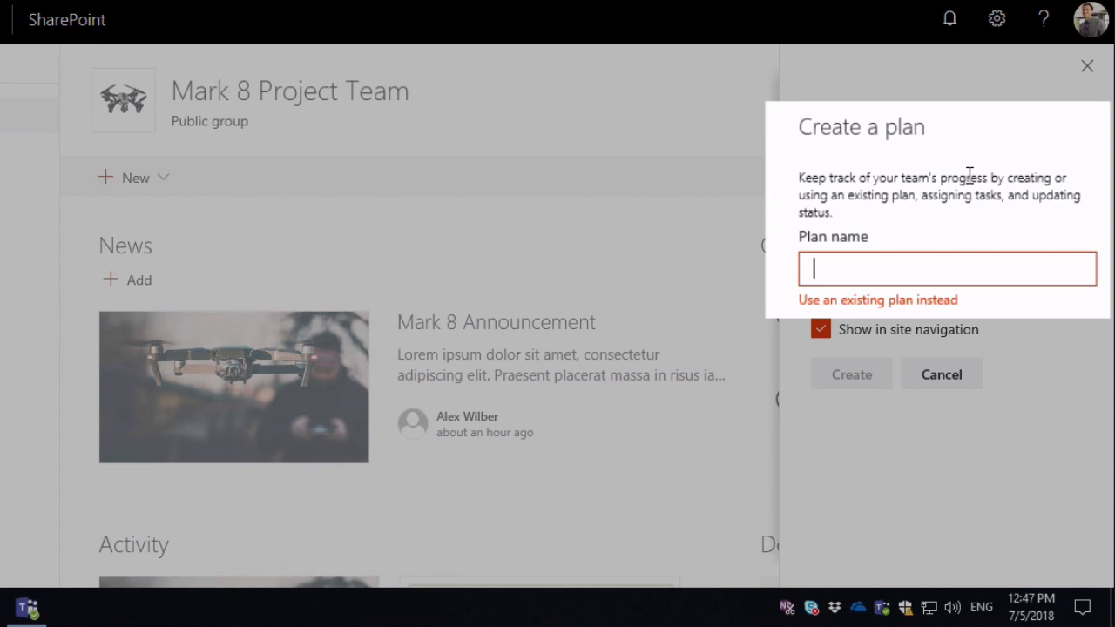
mouse_move(854, 314)
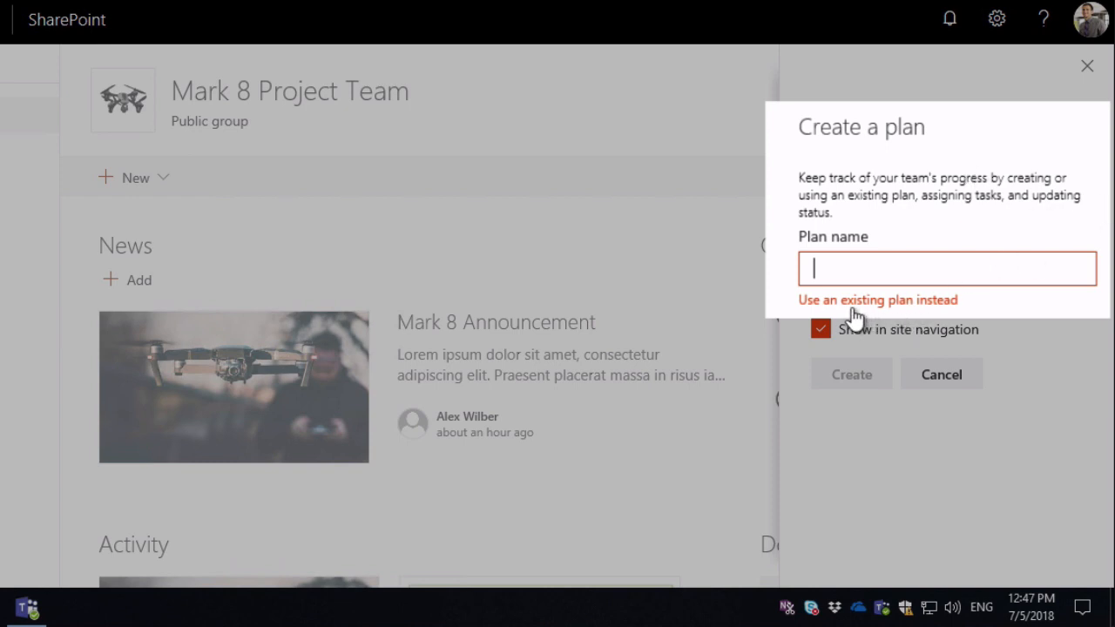
- Link the existing Planner plan to the site, shown in site navigation
left_click(879, 299)
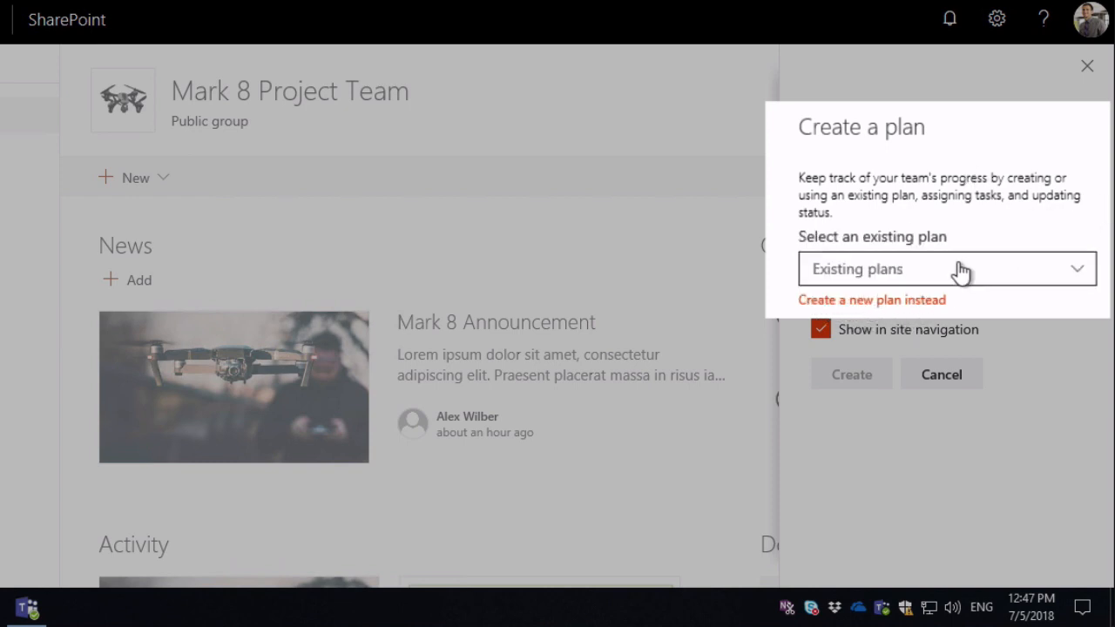
left_click(948, 268)
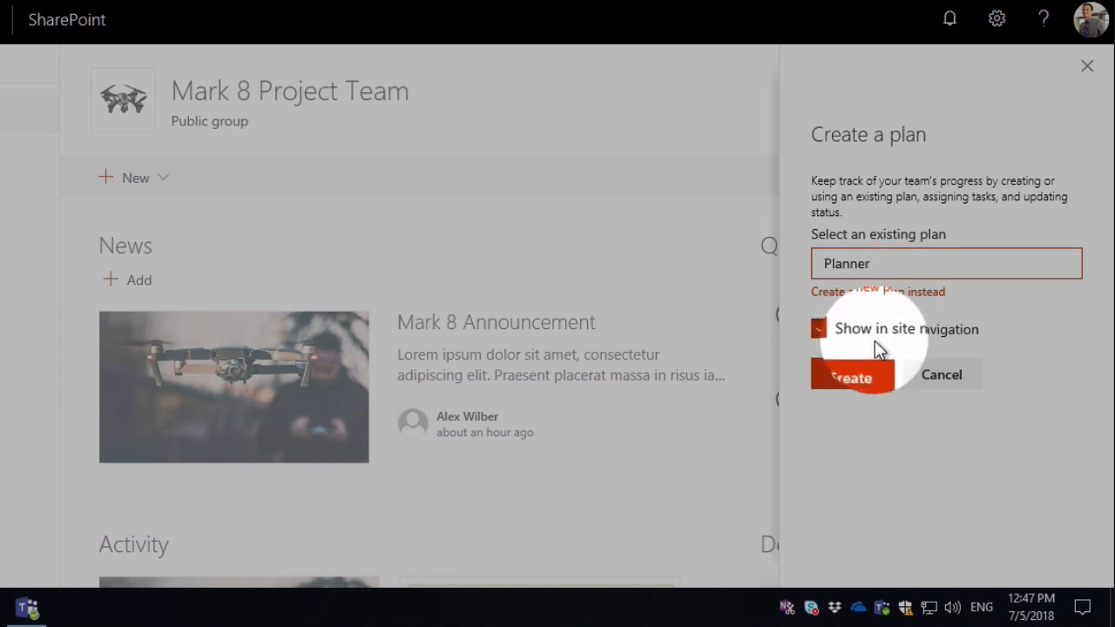
left_click(819, 328)
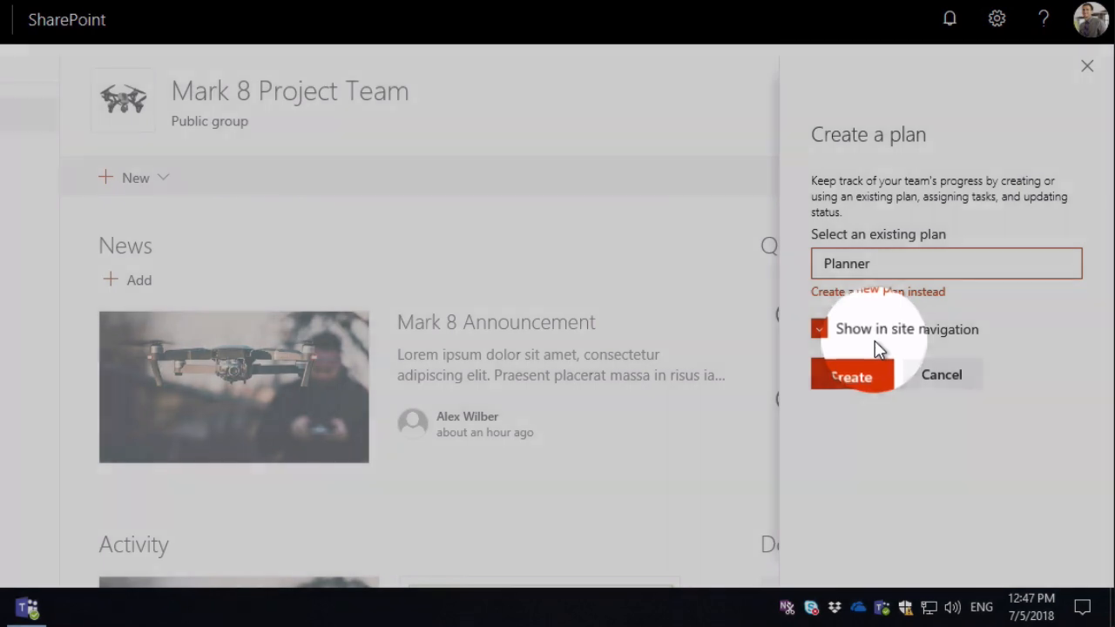
left_click(821, 328)
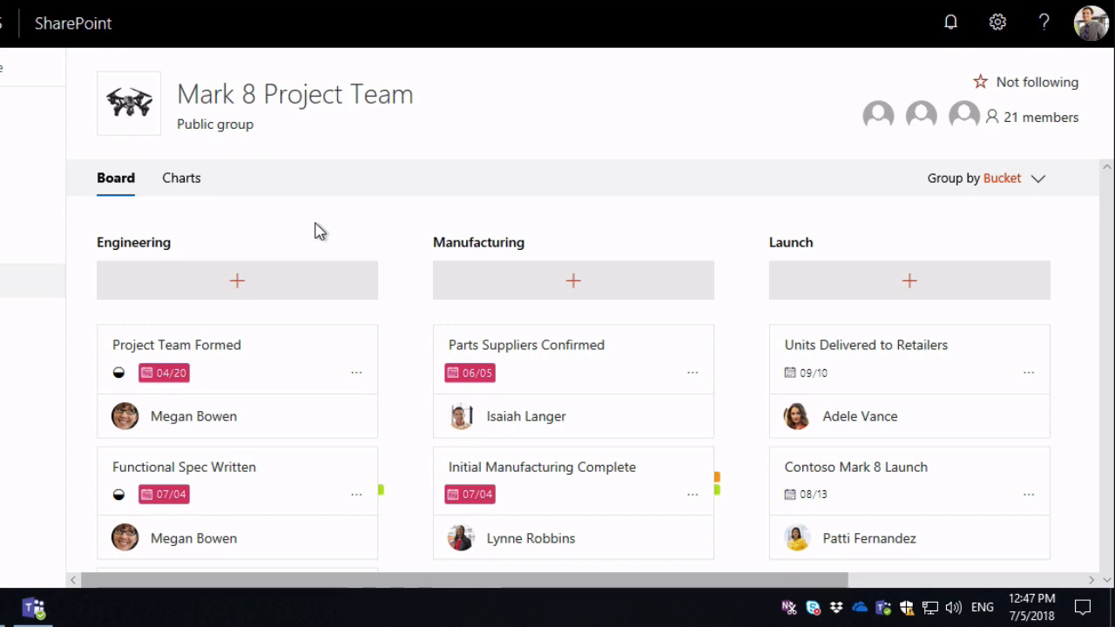
- Mark the Project Team Formed task complete in the Engineering bucket
scroll("down", 3)
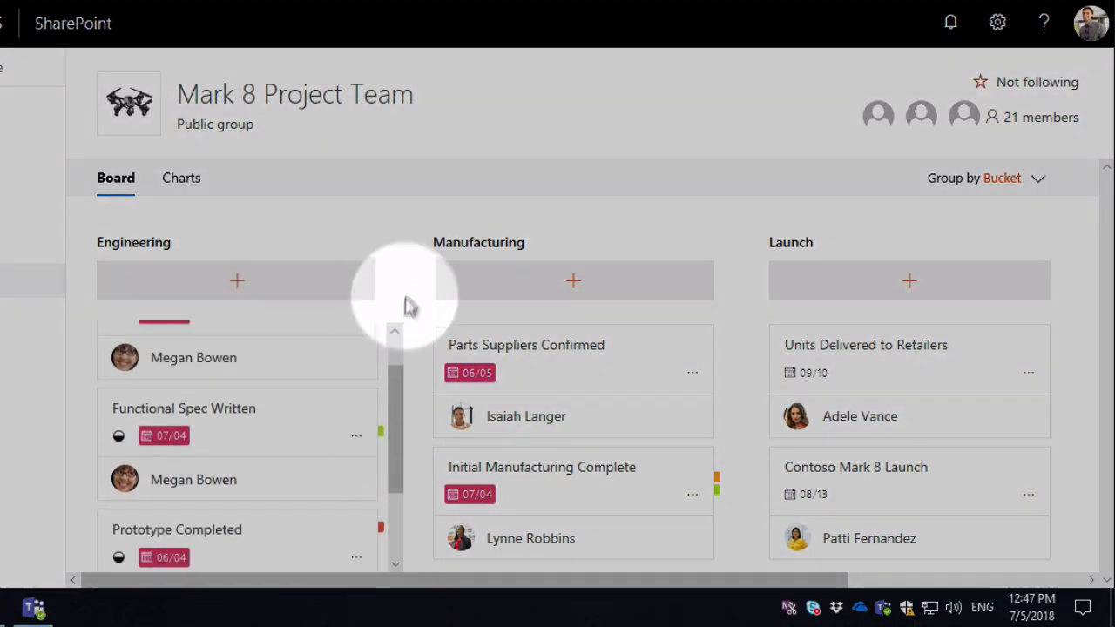
left_click(237, 279)
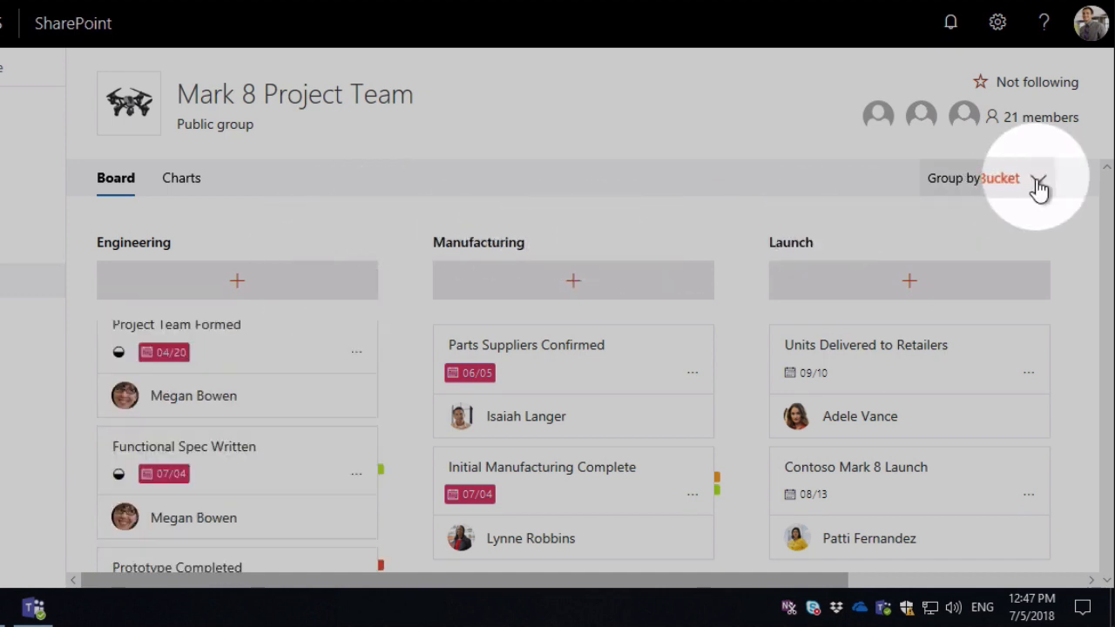
left_click(1037, 178)
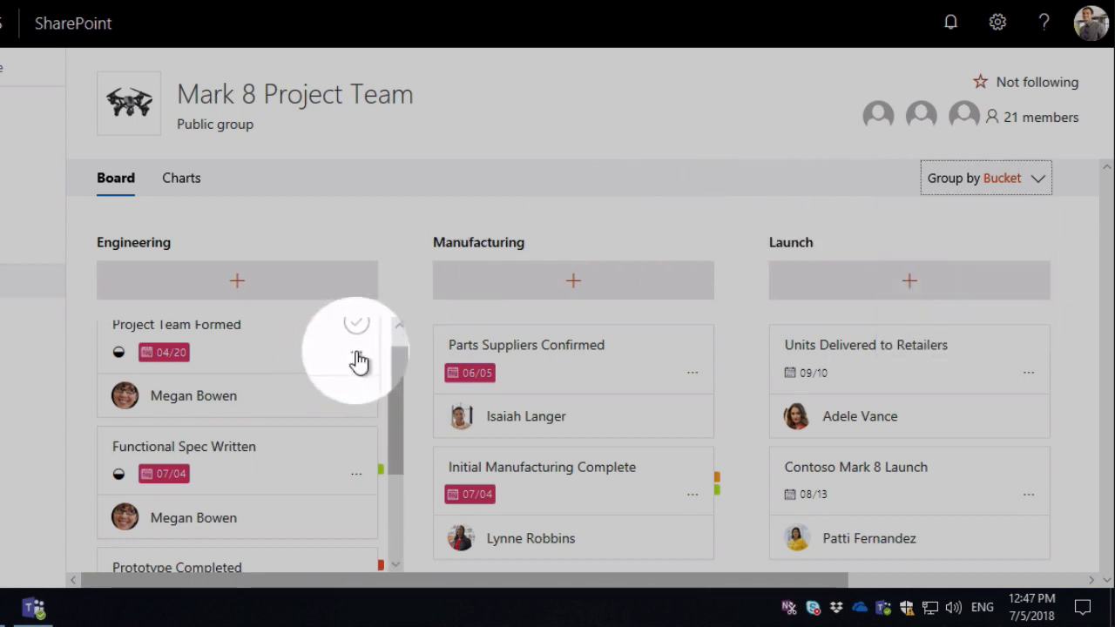
left_click(356, 349)
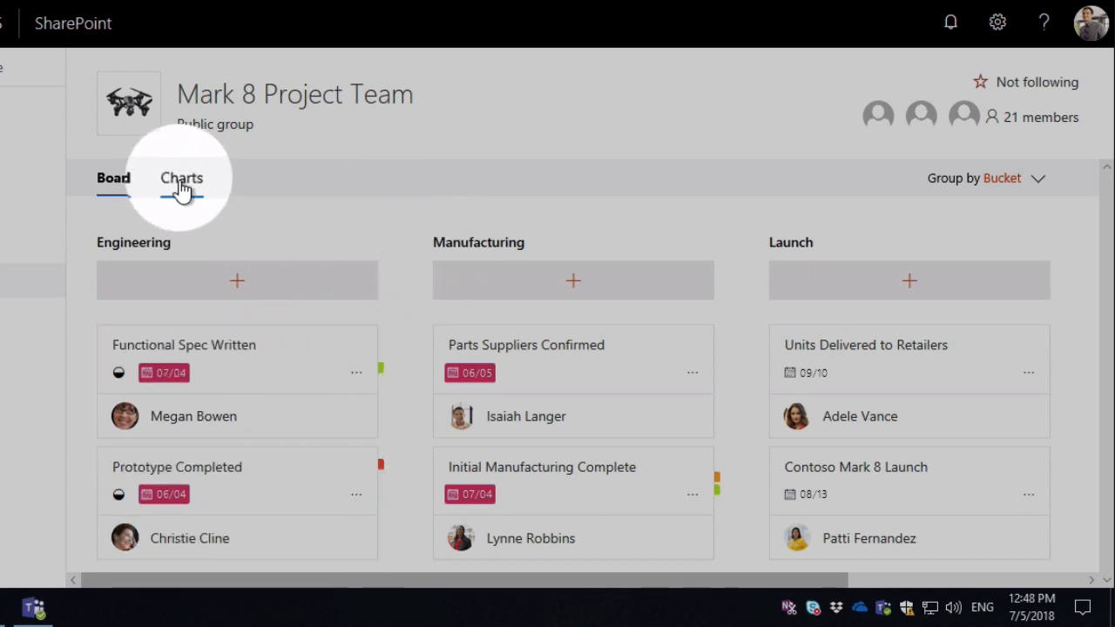
- Switch the linked plan to its Charts view
left_click(181, 177)
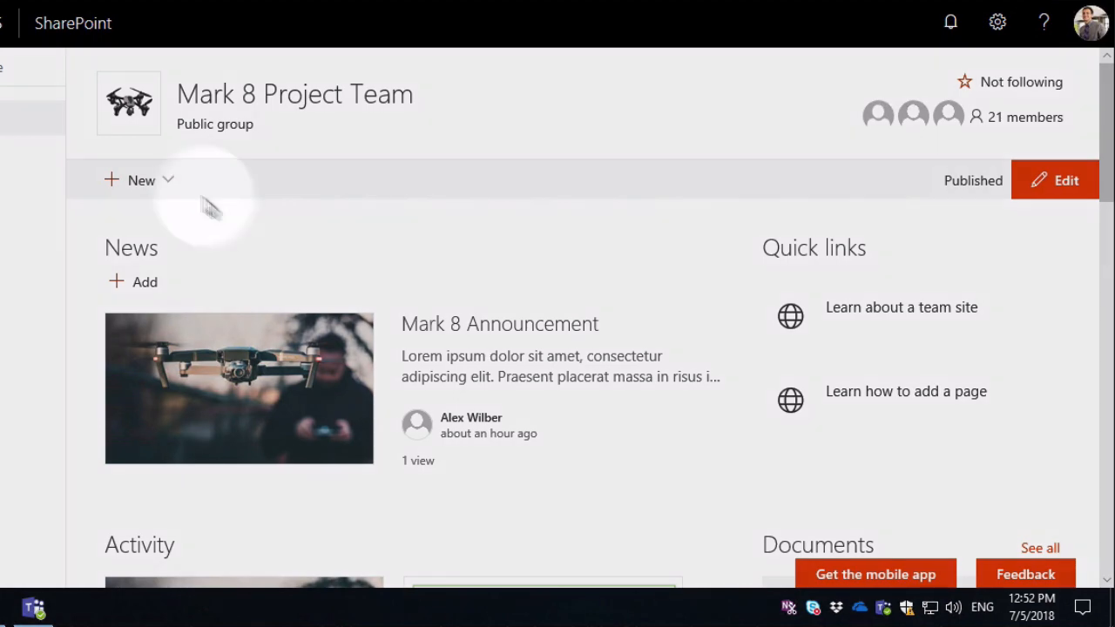
- Create a brand new plan named Product Launch on the site
left_click(140, 179)
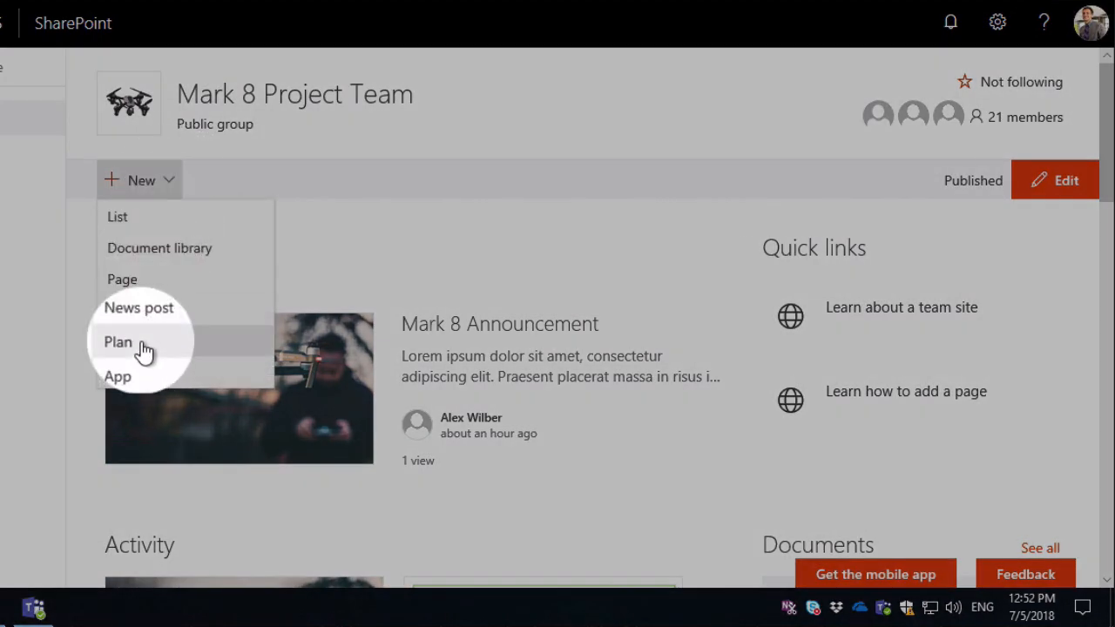
left_click(118, 341)
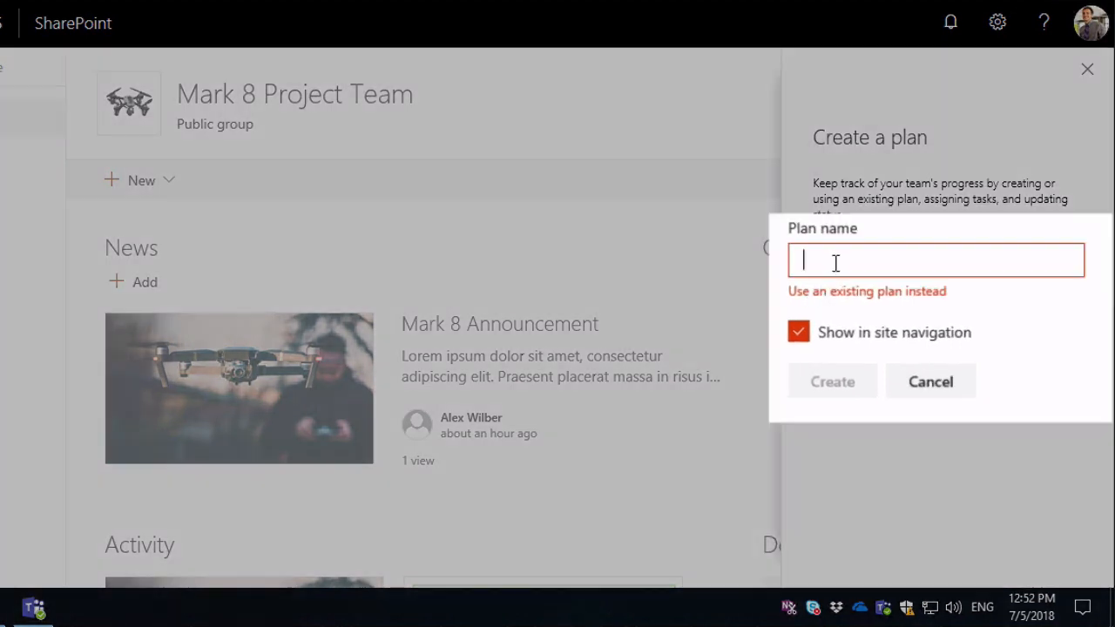
type("P")
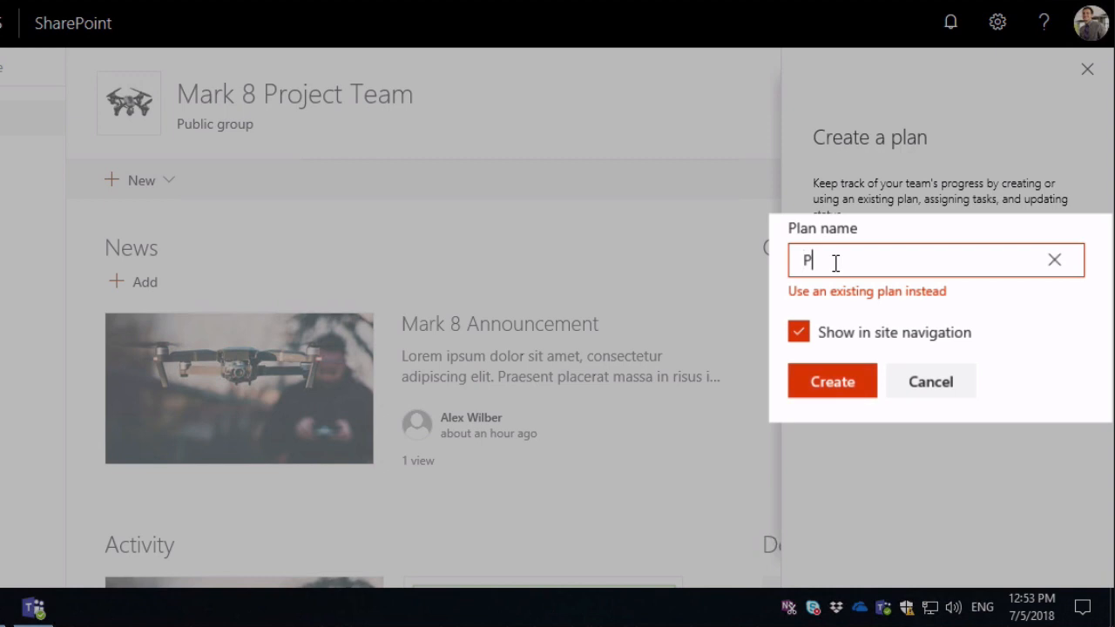
type("roduct")
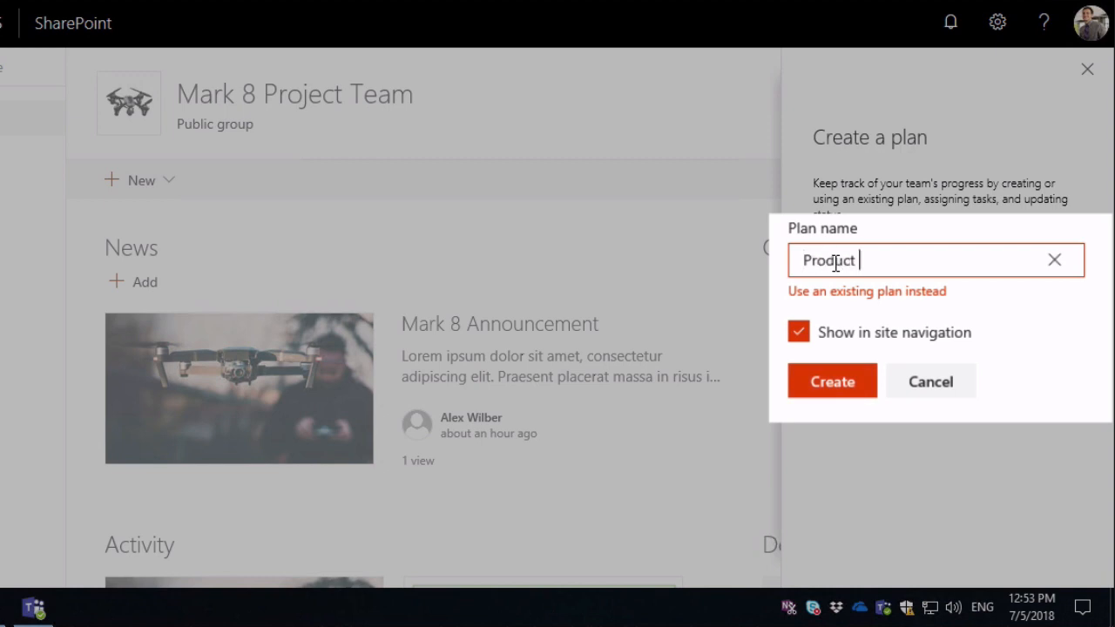
type("Launch")
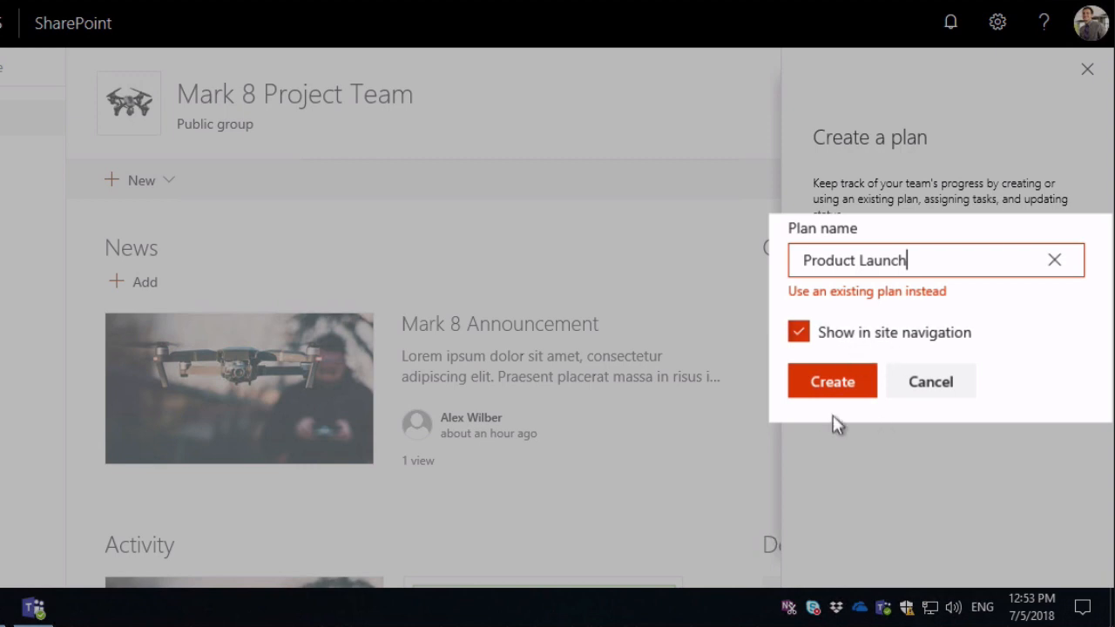
left_click(832, 380)
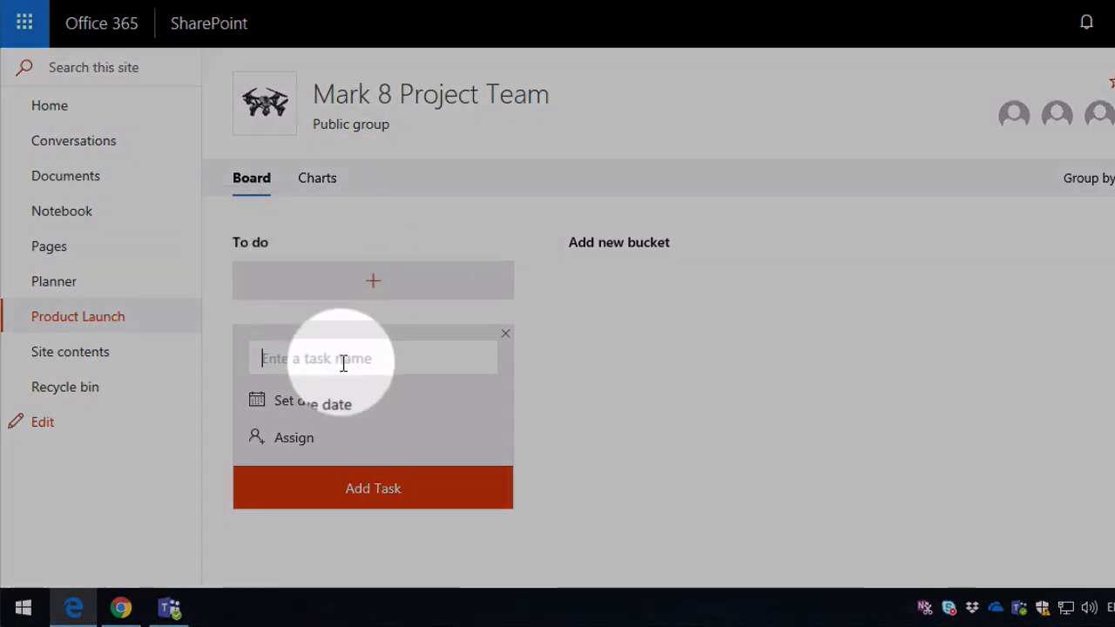
- Add a task named Task to the To do bucket and show its details
type("T")
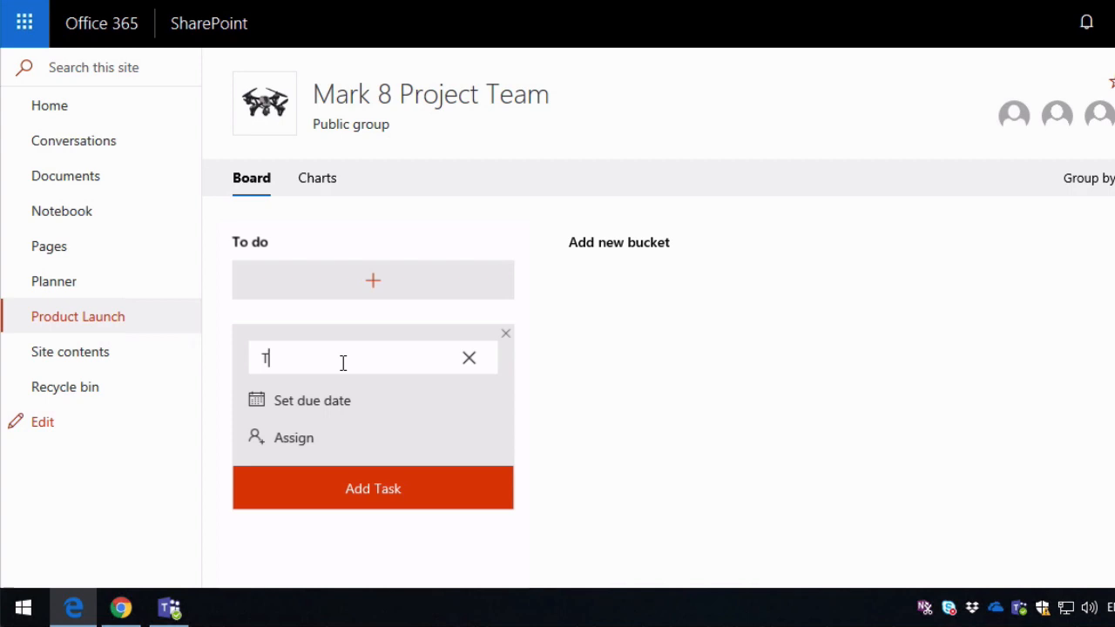
left_click(373, 488)
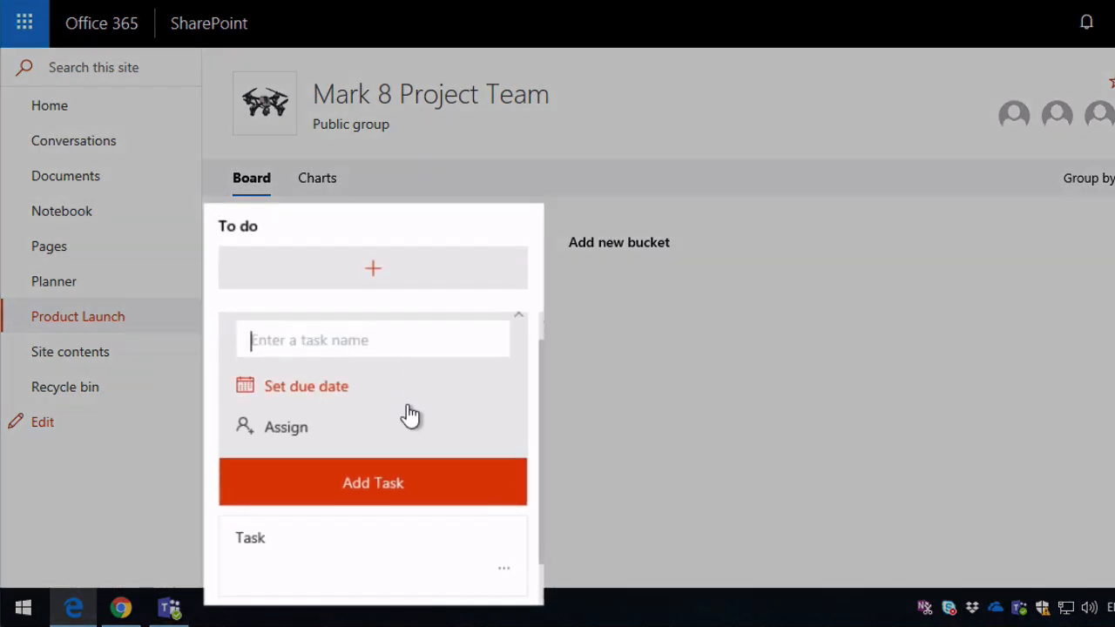
left_click(250, 536)
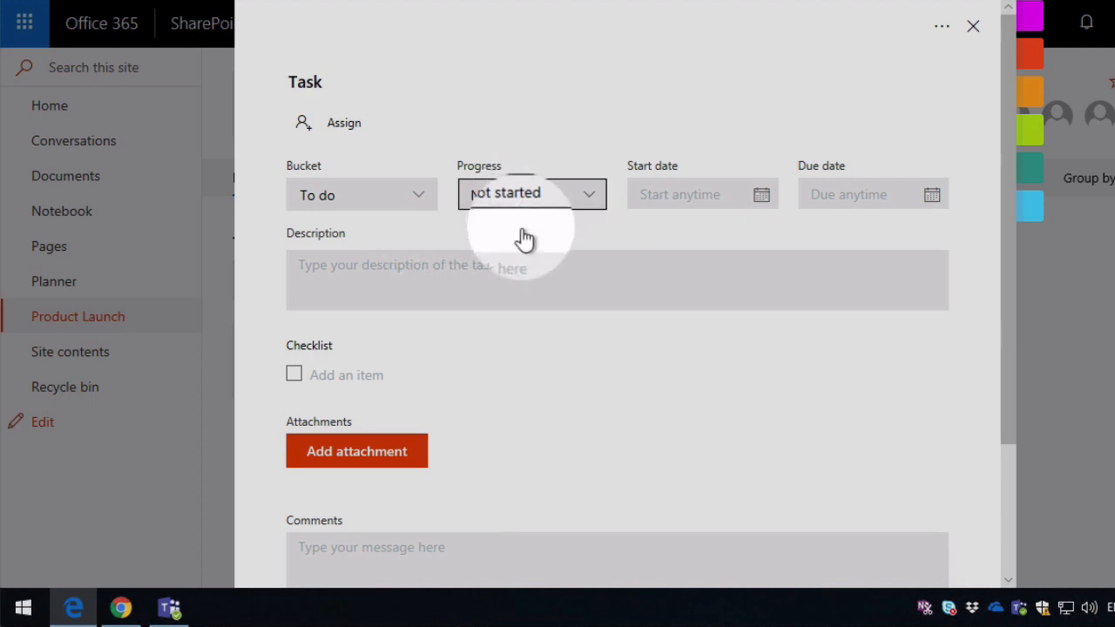
- Set the task to In progress, assign it to Alex Wilber, and close its details
left_click(532, 195)
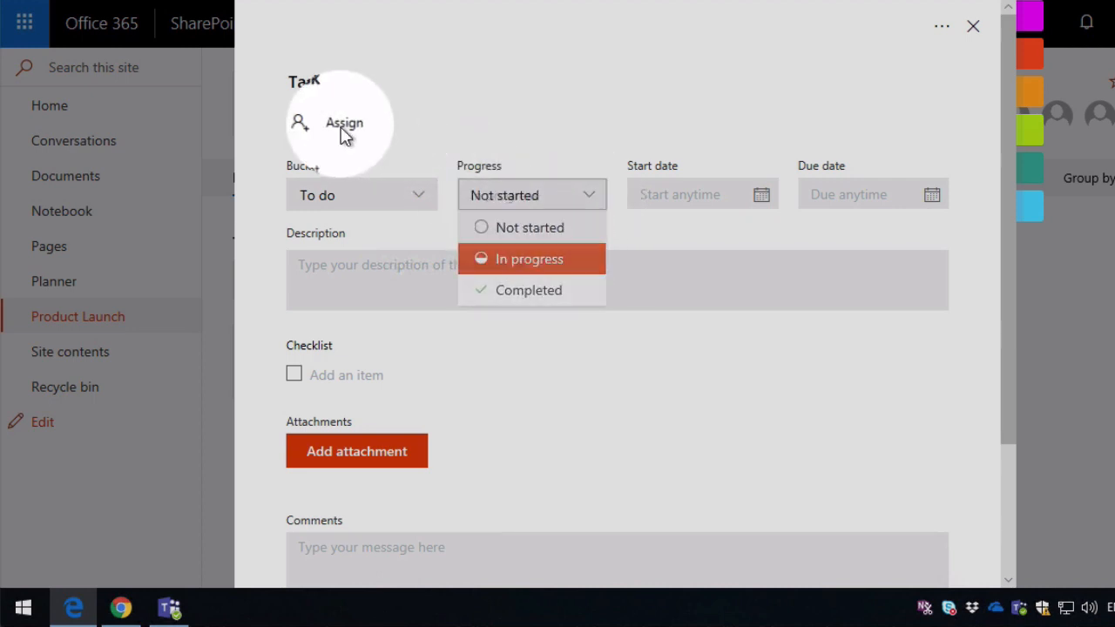
left_click(343, 122)
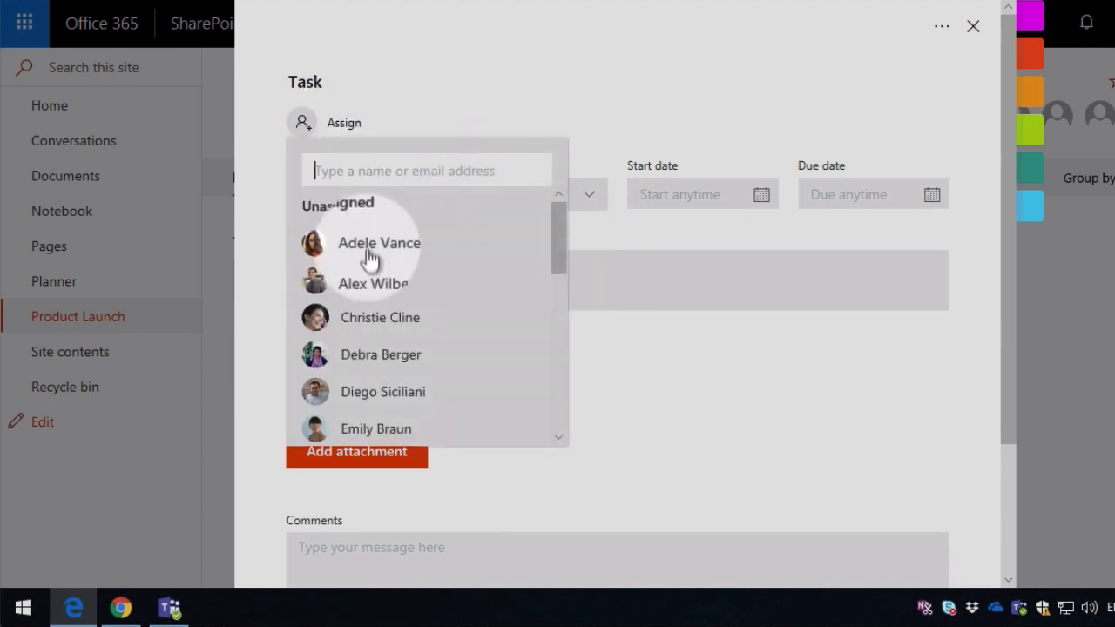
left_click(373, 282)
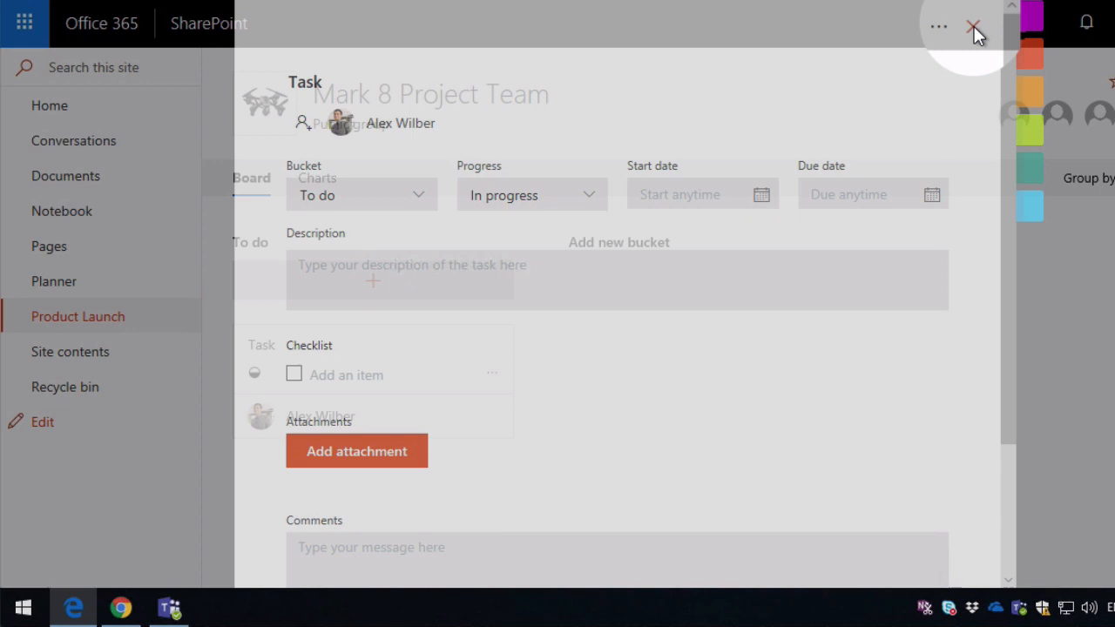
left_click(973, 28)
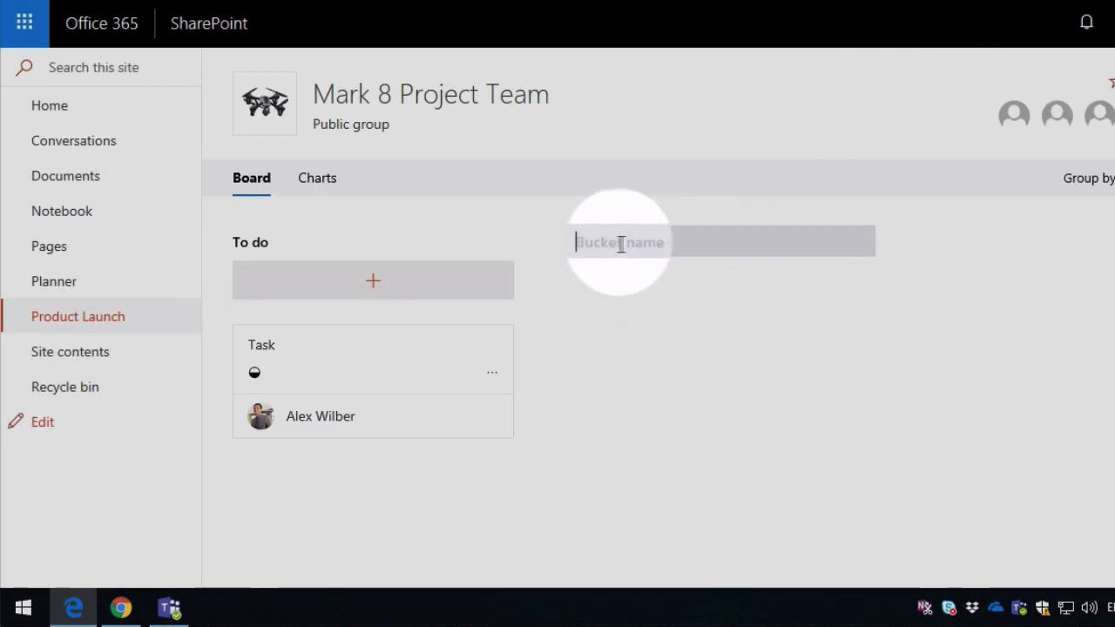
- Add a Launch Event bucket and view the plan's charts showing two tasks left
type("Lun")
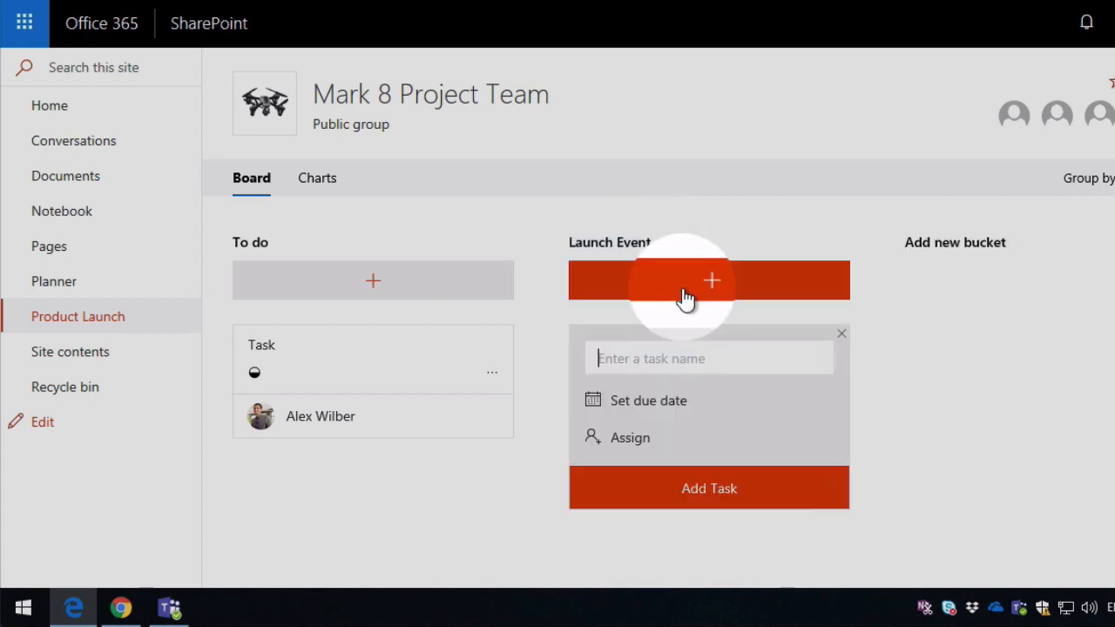
mouse_move(710, 279)
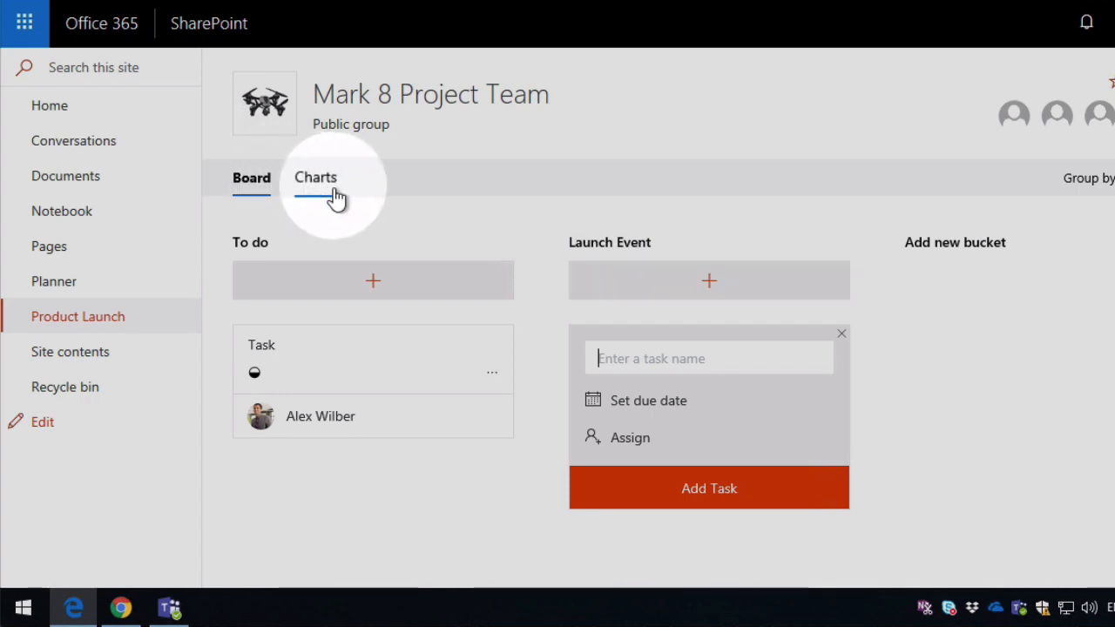
left_click(316, 177)
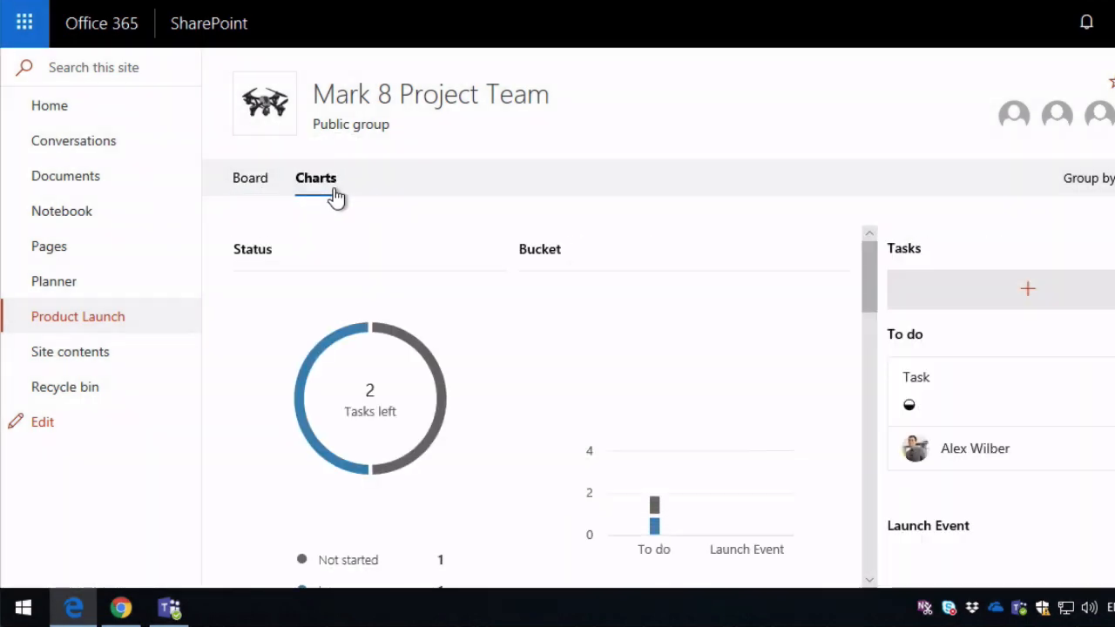